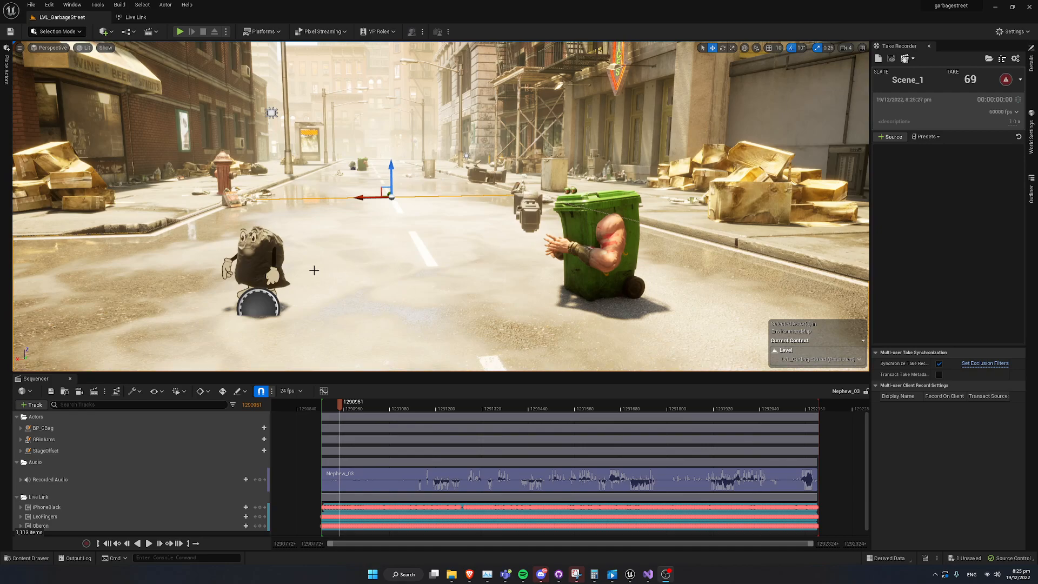
{"action": "mouse_move", "coordinate": [422, 255]}
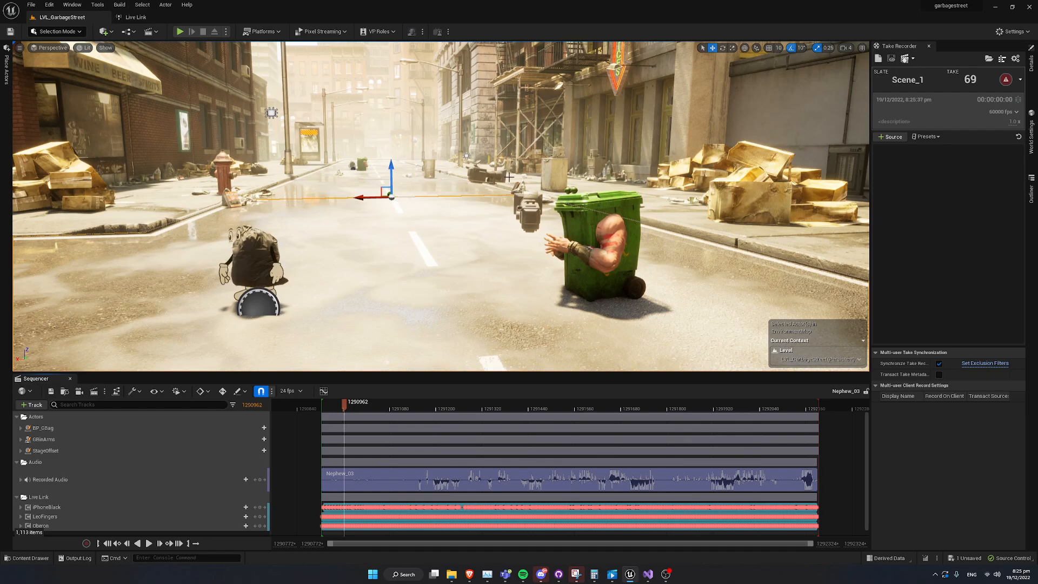
{"action": "mouse_move", "coordinate": [424, 272]}
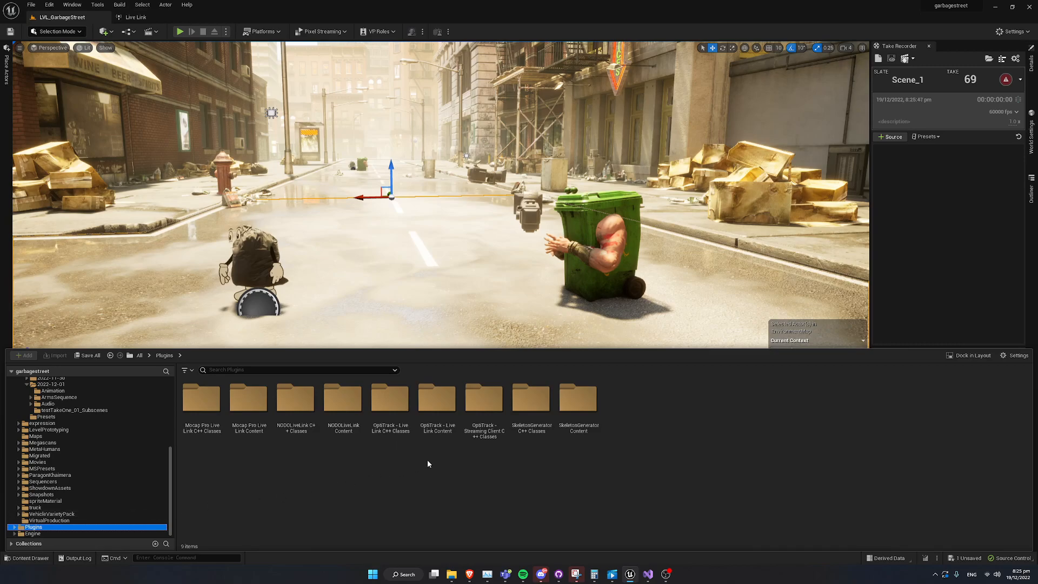
Step: Run the Skeleton Generator skeletal-mesh utility widget from its Content > Widgets folder
{"action": "left_click", "coordinate": [577, 397]}
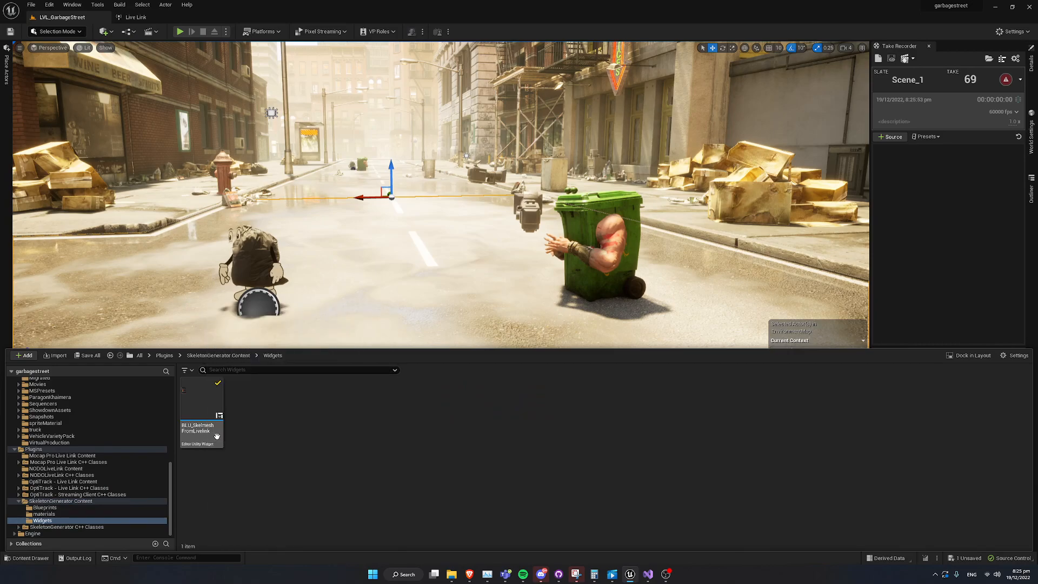
{"action": "right_click", "coordinate": [201, 434]}
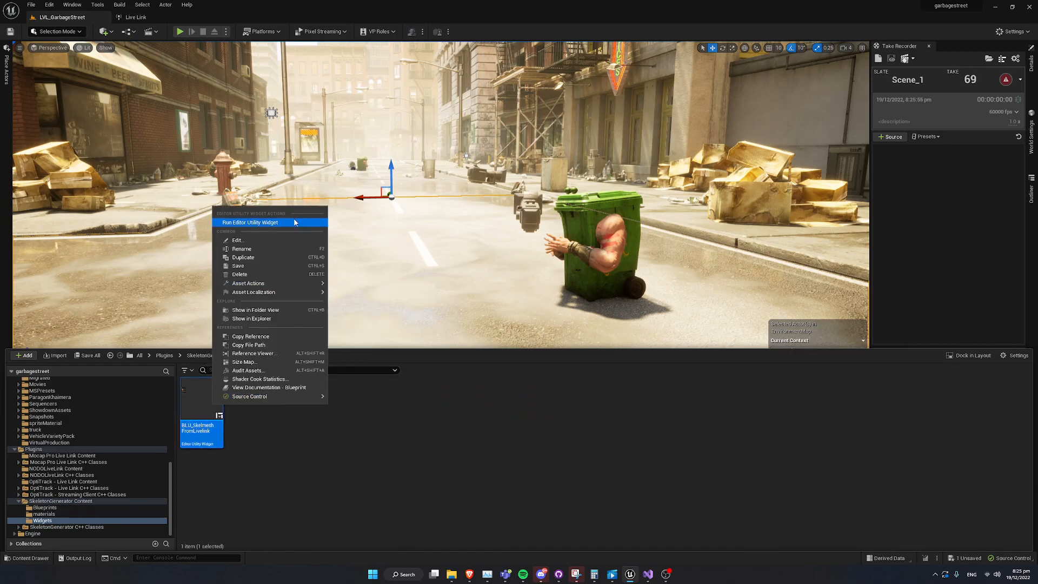
{"action": "mouse_move", "coordinate": [272, 225]}
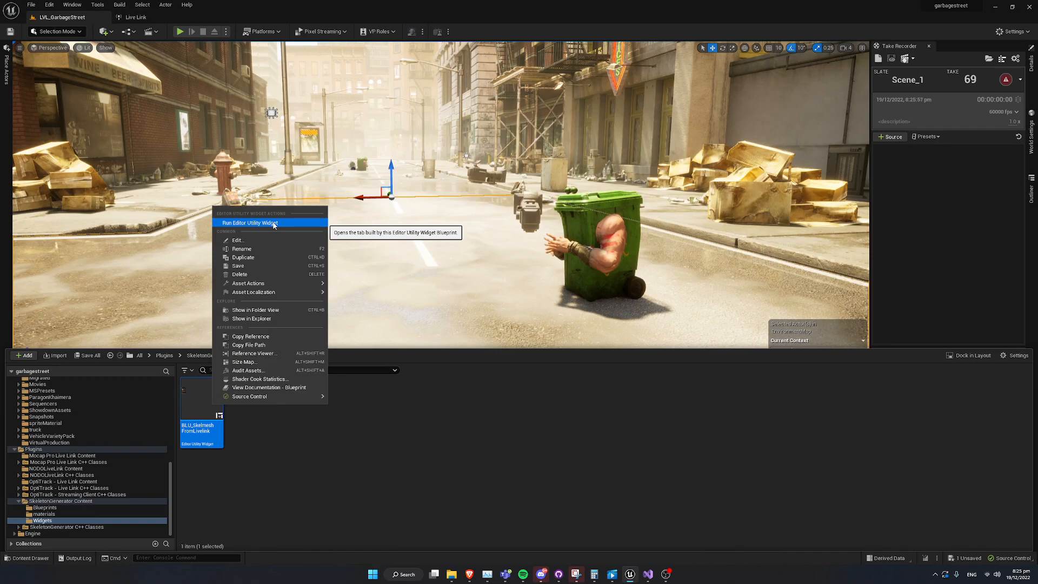
{"action": "left_click", "coordinate": [250, 222]}
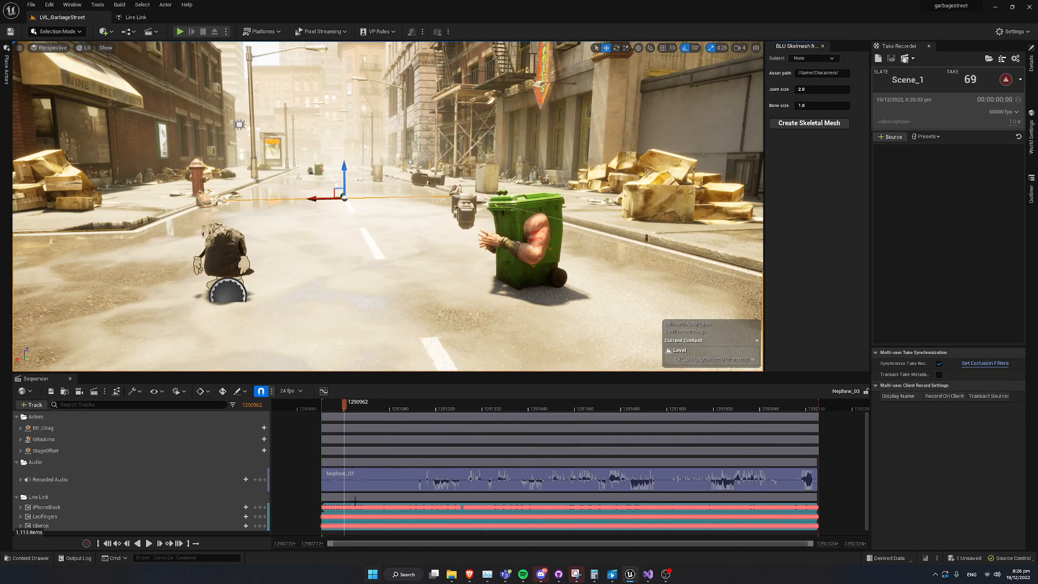
Step: Choose the Oberon Live Link subject and create a skeletal mesh from it
{"action": "left_click", "coordinate": [839, 58]}
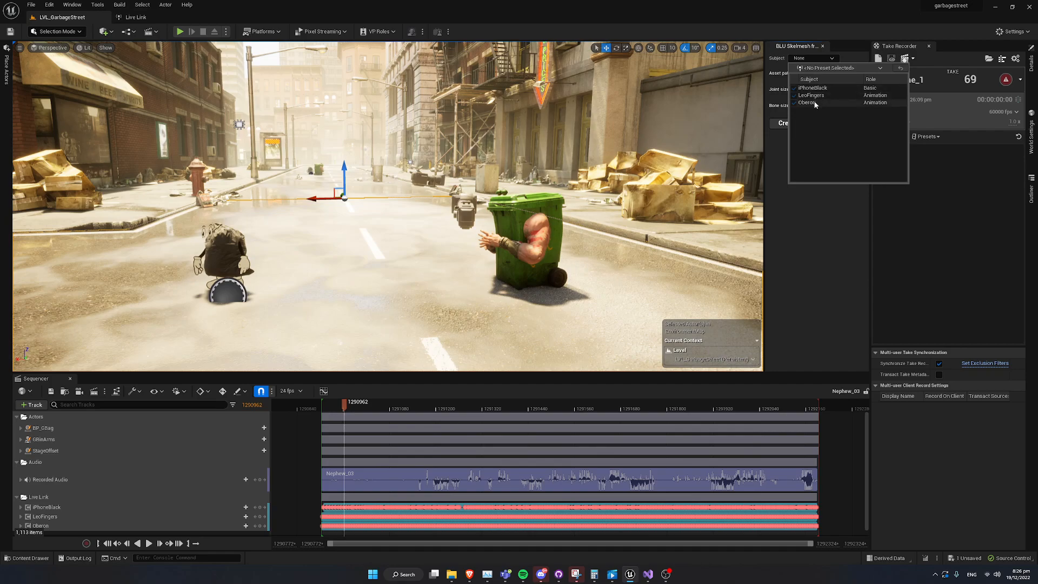
{"action": "left_click", "coordinate": [806, 103]}
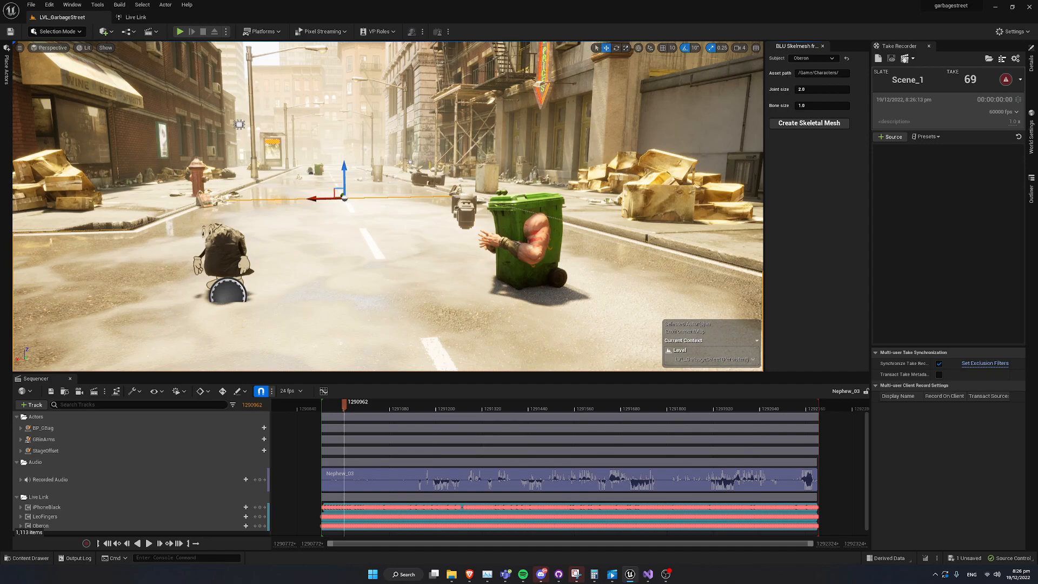
{"action": "mouse_move", "coordinate": [833, 139]}
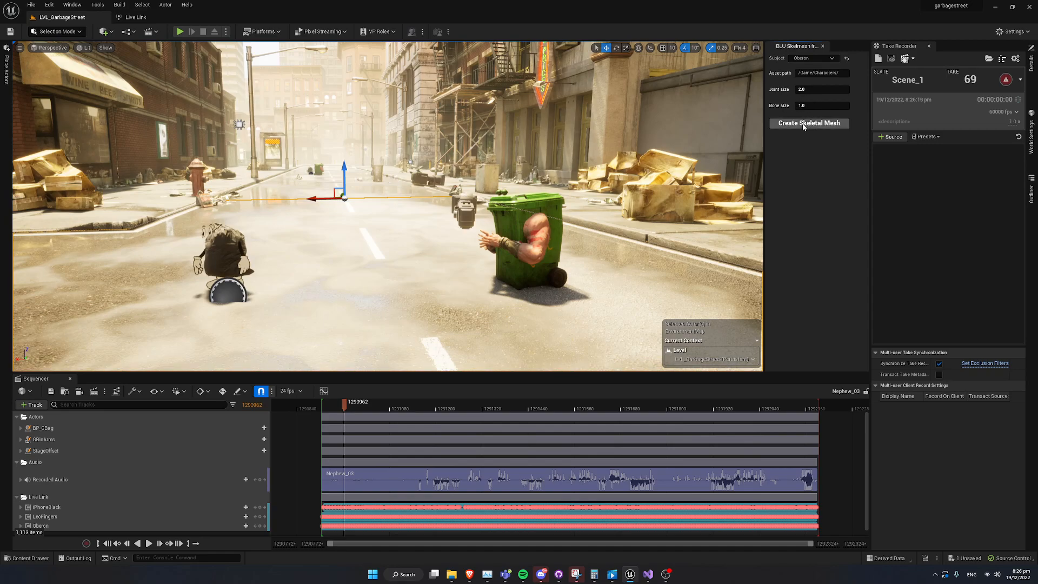
{"action": "left_click", "coordinate": [809, 123]}
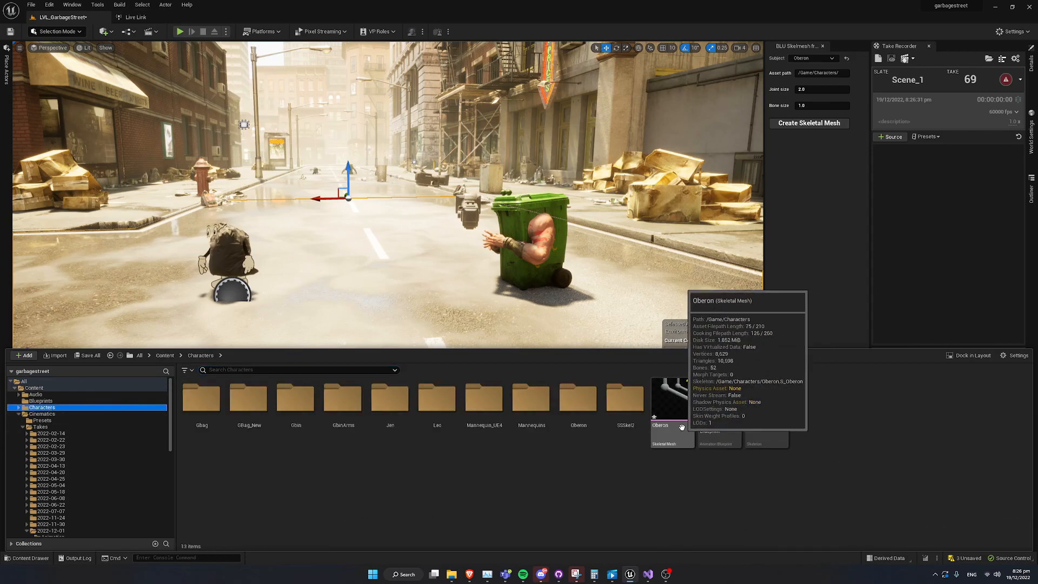
{"action": "mouse_move", "coordinate": [767, 397]}
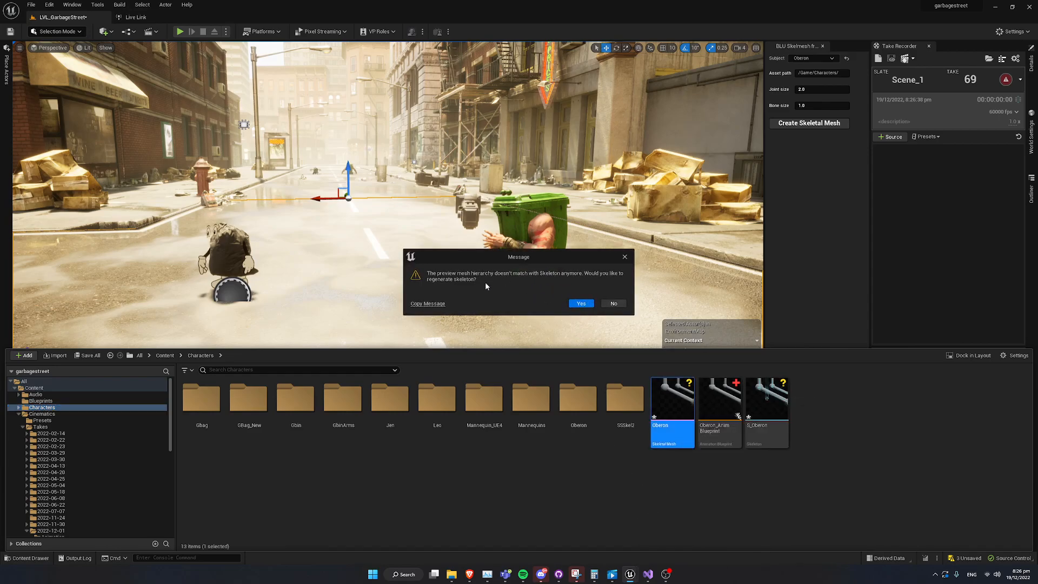
Step: Accept regenerating the skeleton as the Oberon mesh editor opens
{"action": "left_click", "coordinate": [580, 304]}
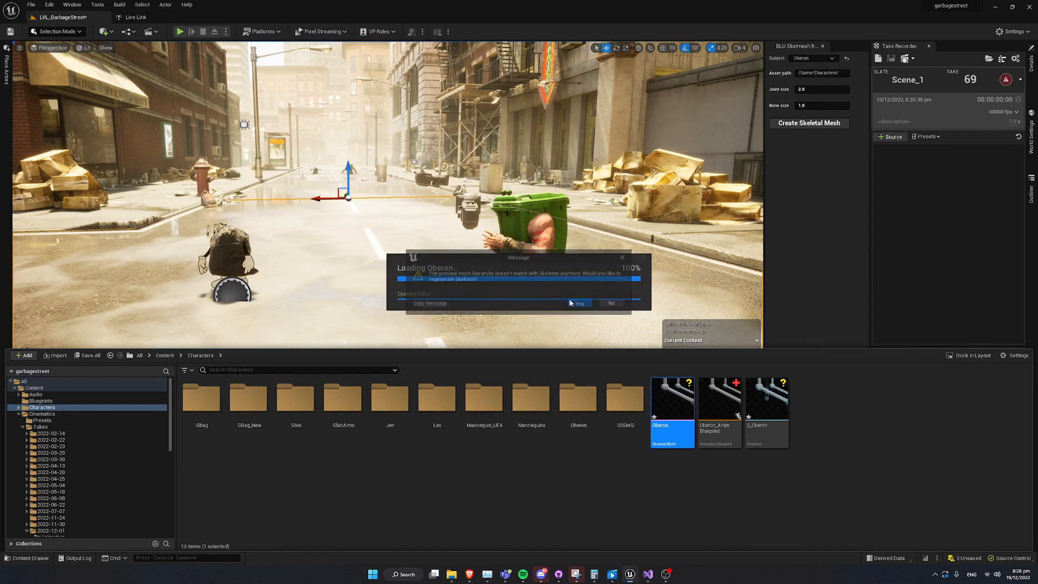
{"action": "left_click", "coordinate": [578, 303]}
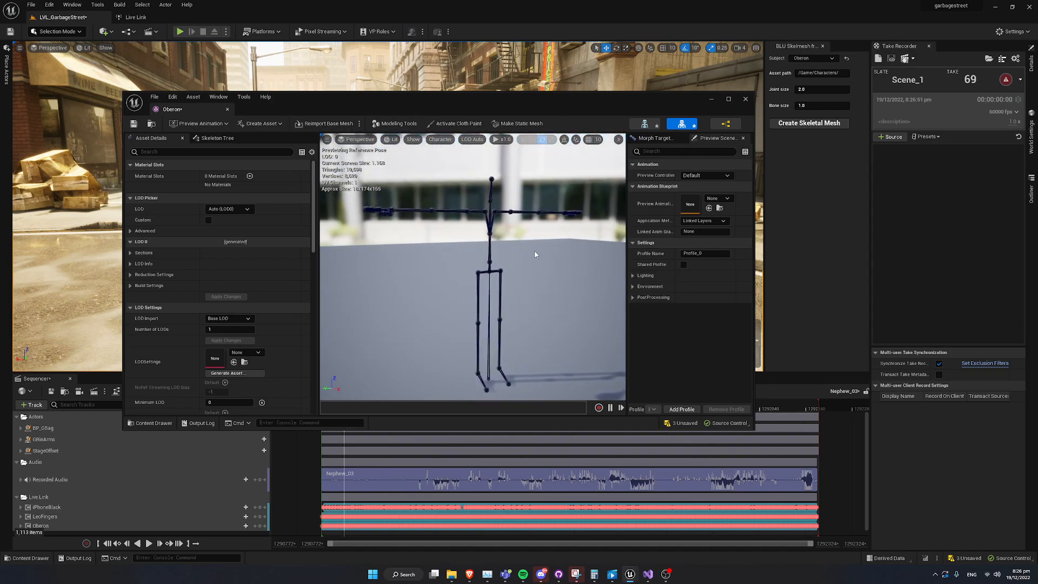
{"action": "left_click_drag", "start_coordinate": [430, 99], "coordinate": [563, 370]}
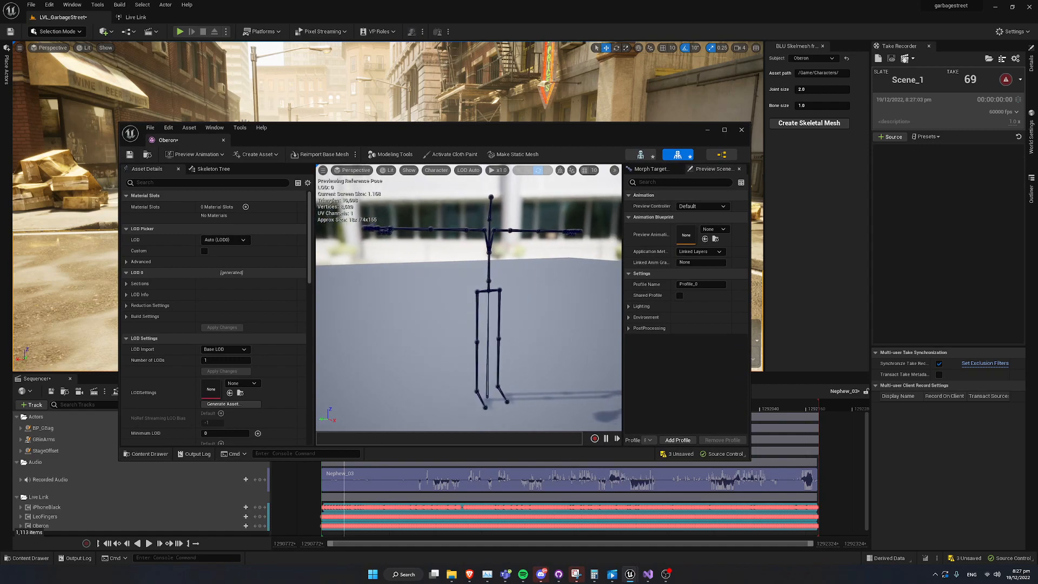
{"action": "mouse_move", "coordinate": [522, 269]}
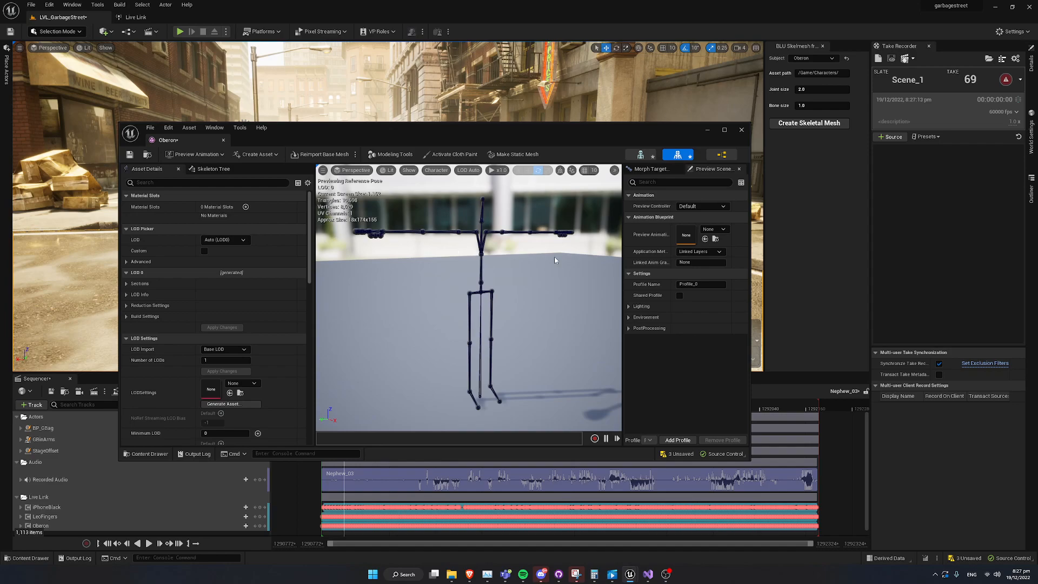
Step: Add two material slots and search for the JointMat_Inst material
{"action": "left_click", "coordinate": [245, 207]}
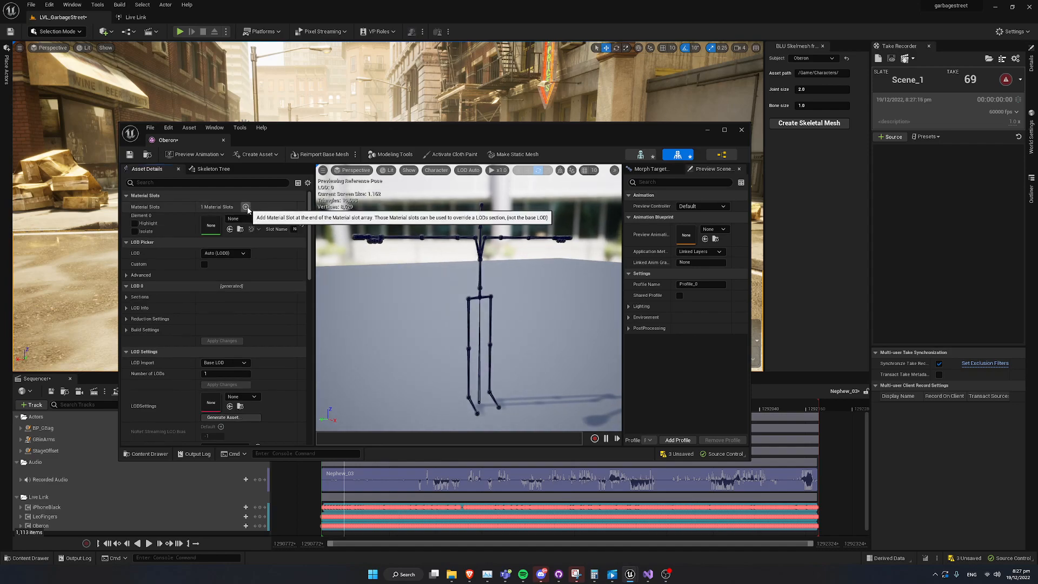
{"action": "left_click", "coordinate": [246, 207]}
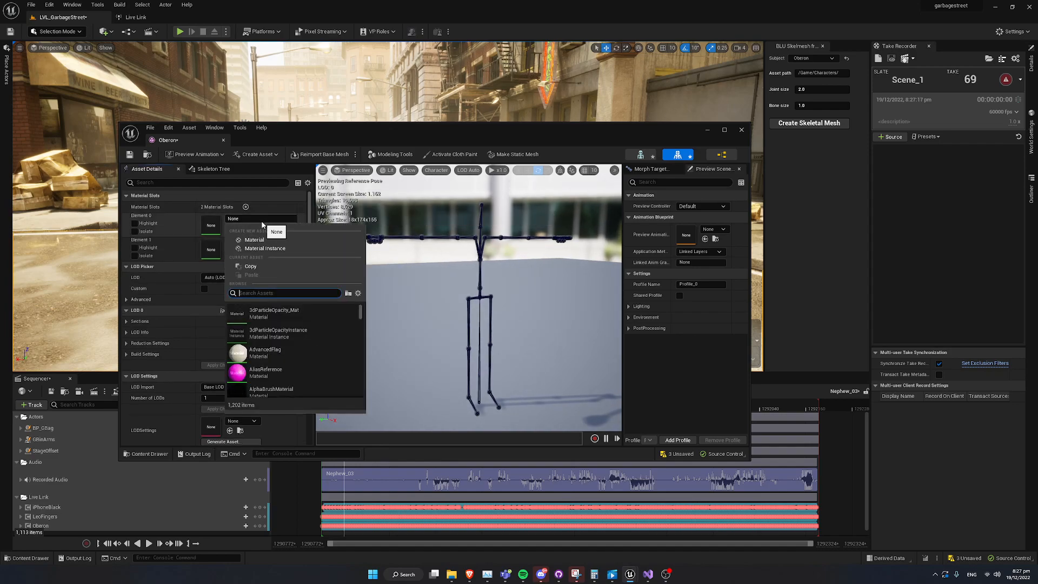
{"action": "type", "text": "joint"}
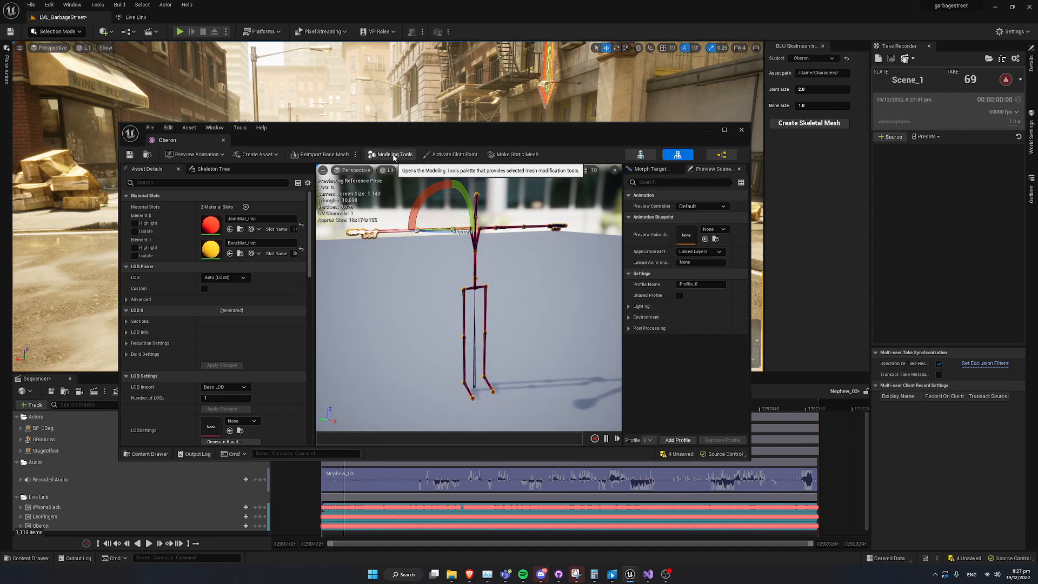
Step: Bind skin weights with Direct Distance binding in the Skin tools and accept
{"action": "left_click", "coordinate": [393, 155]}
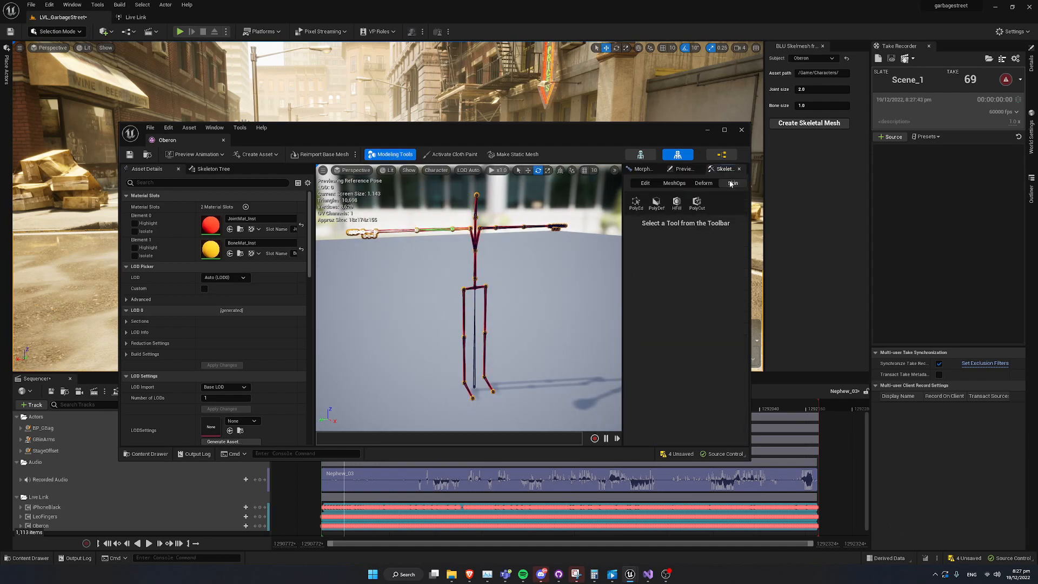
{"action": "left_click", "coordinate": [654, 203]}
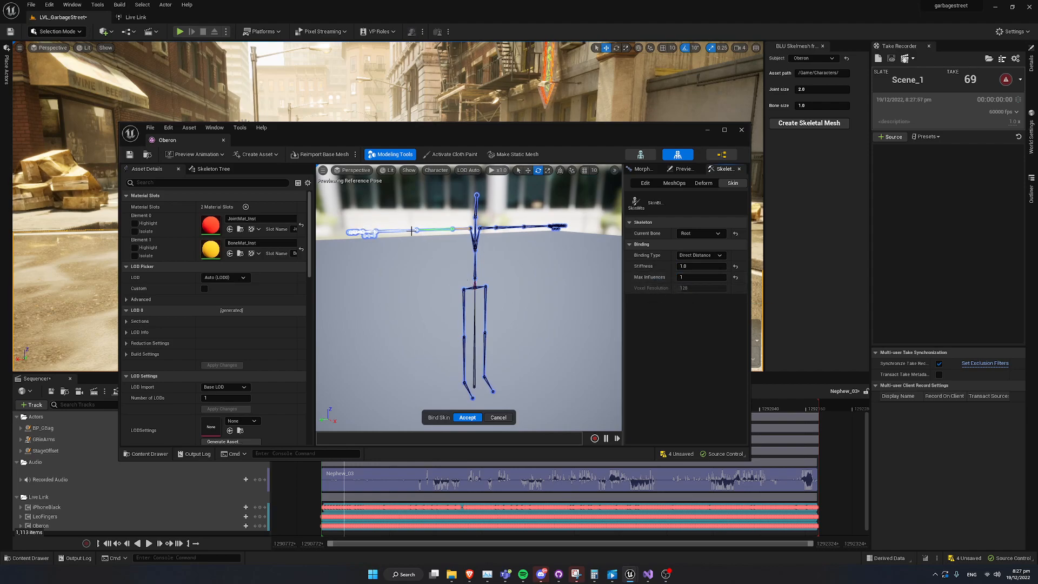
{"action": "mouse_move", "coordinate": [512, 345]}
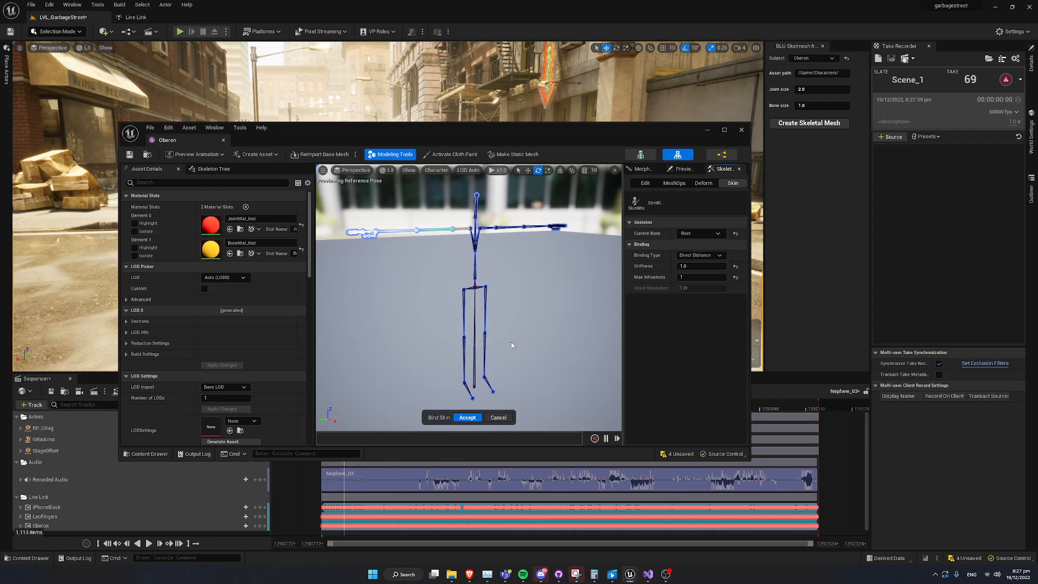
{"action": "mouse_move", "coordinate": [466, 417]}
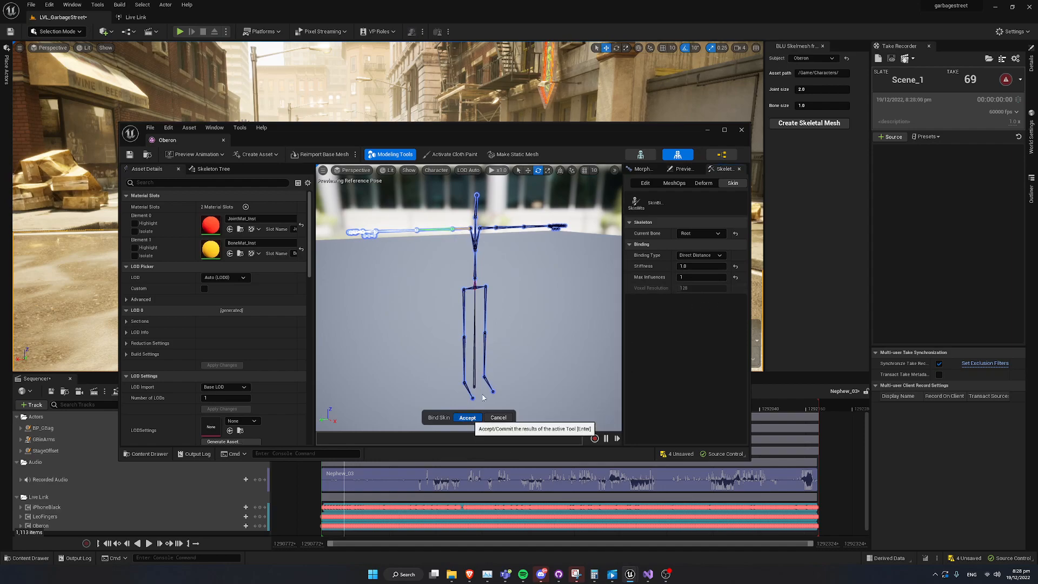
{"action": "left_click", "coordinate": [466, 417]}
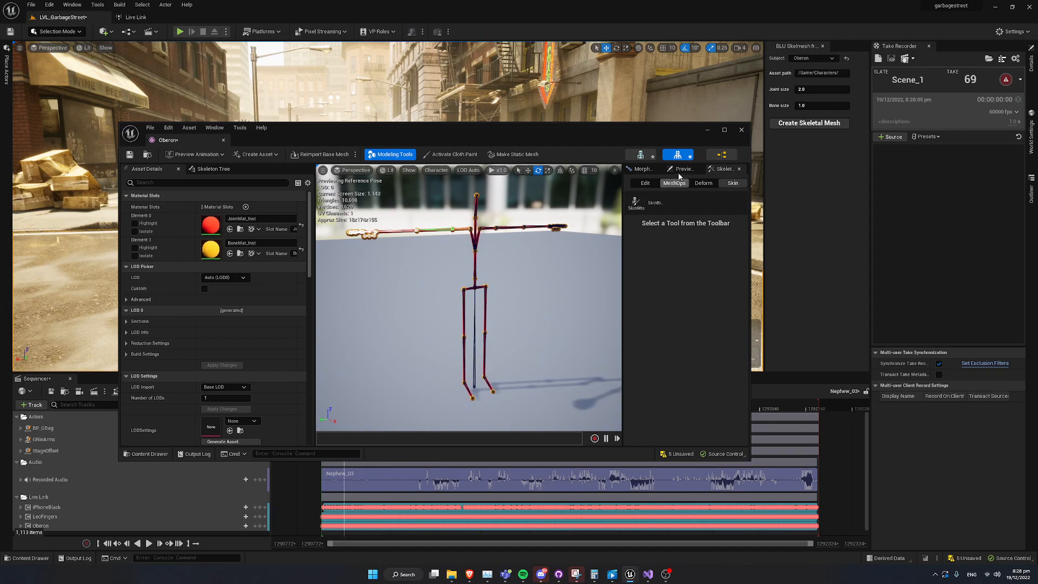
{"action": "left_click", "coordinate": [713, 169]}
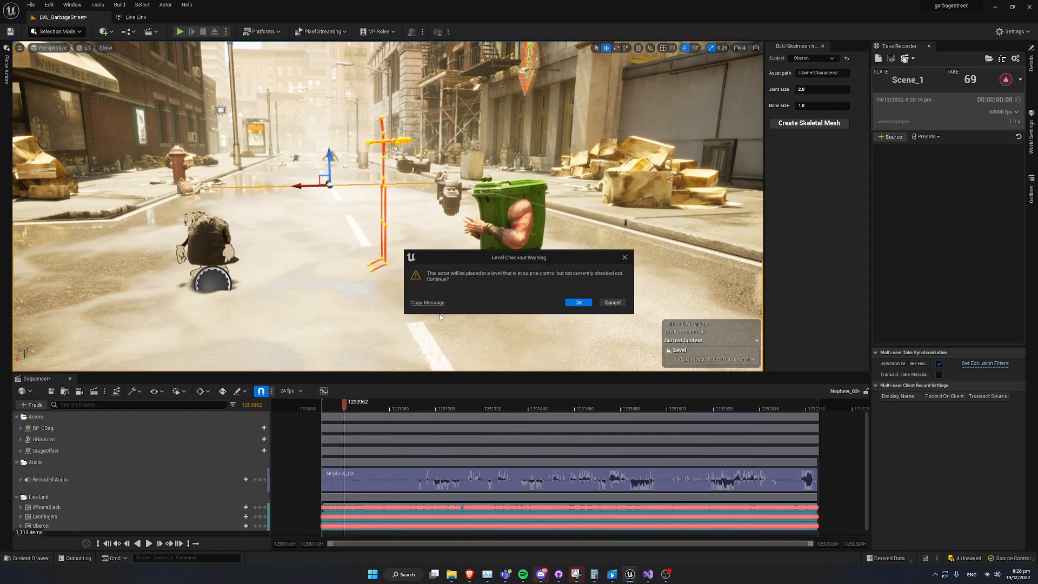
Step: Confirm placing Oberon in the street level and force-delete the old Oberon_AnimBlueprint
{"action": "left_click", "coordinate": [577, 303]}
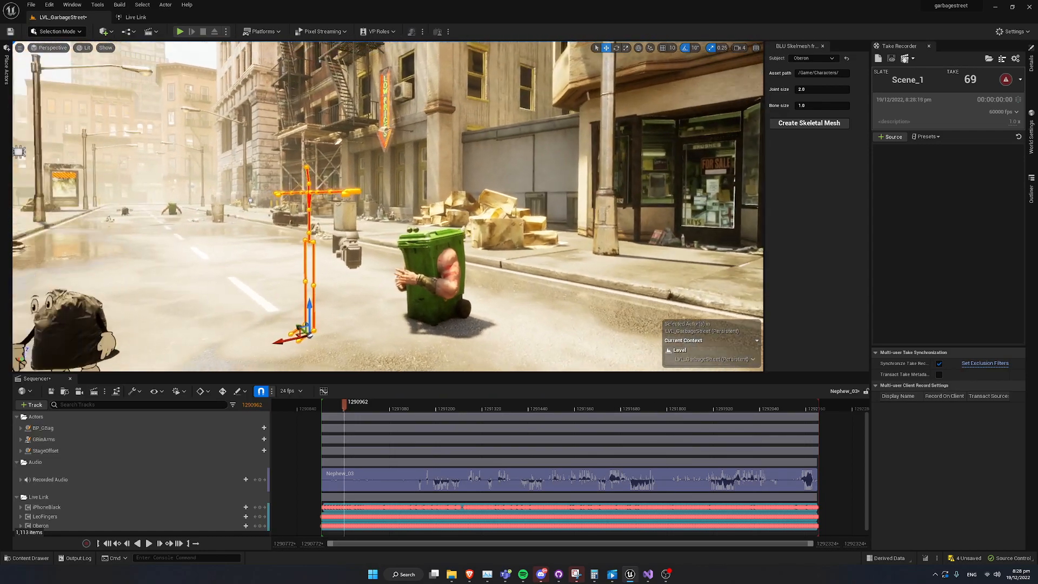
{"action": "right_click", "coordinate": [719, 397]}
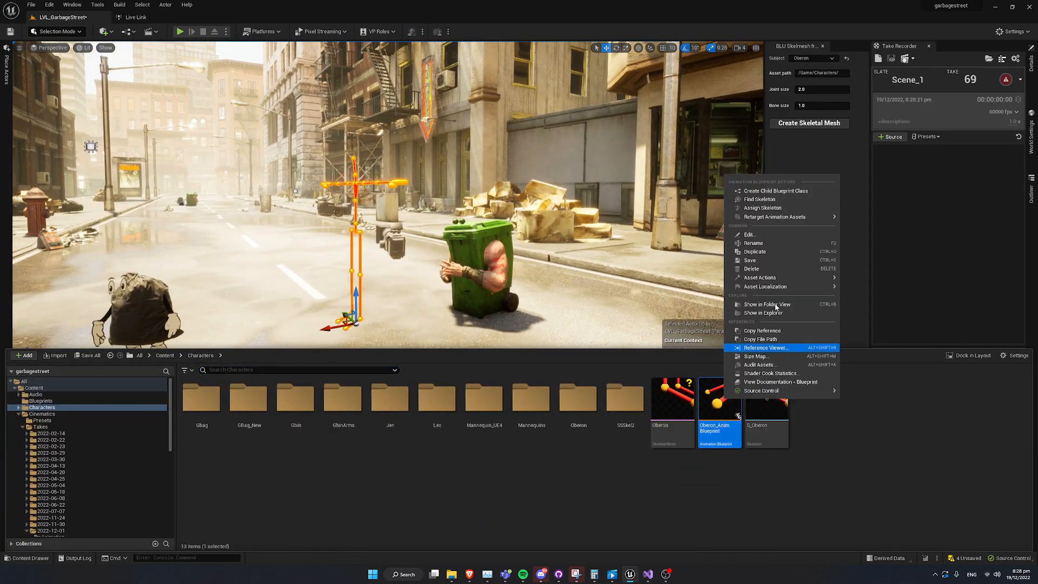
{"action": "left_click", "coordinate": [752, 268]}
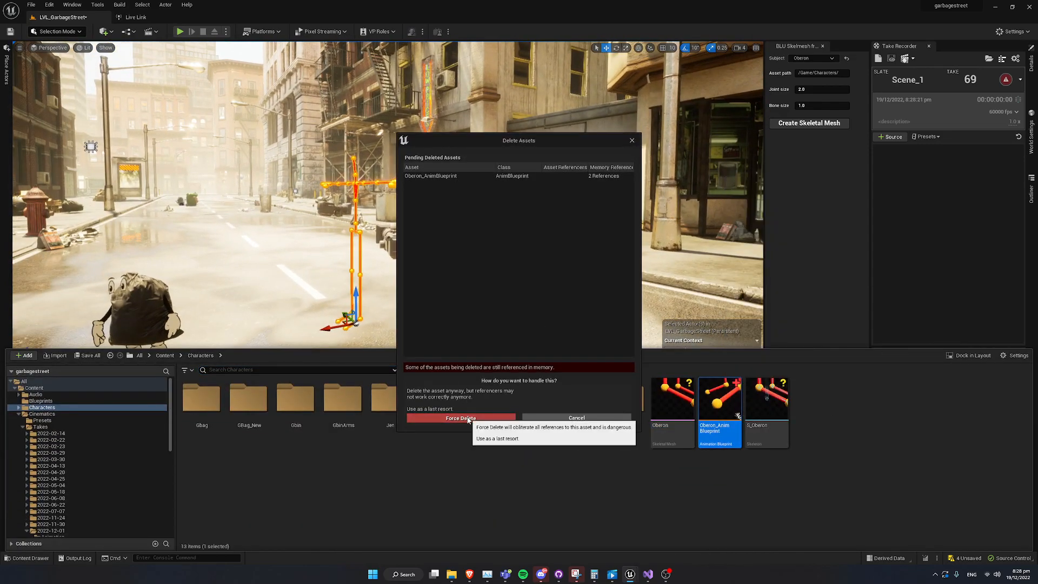
{"action": "left_click", "coordinate": [459, 418]}
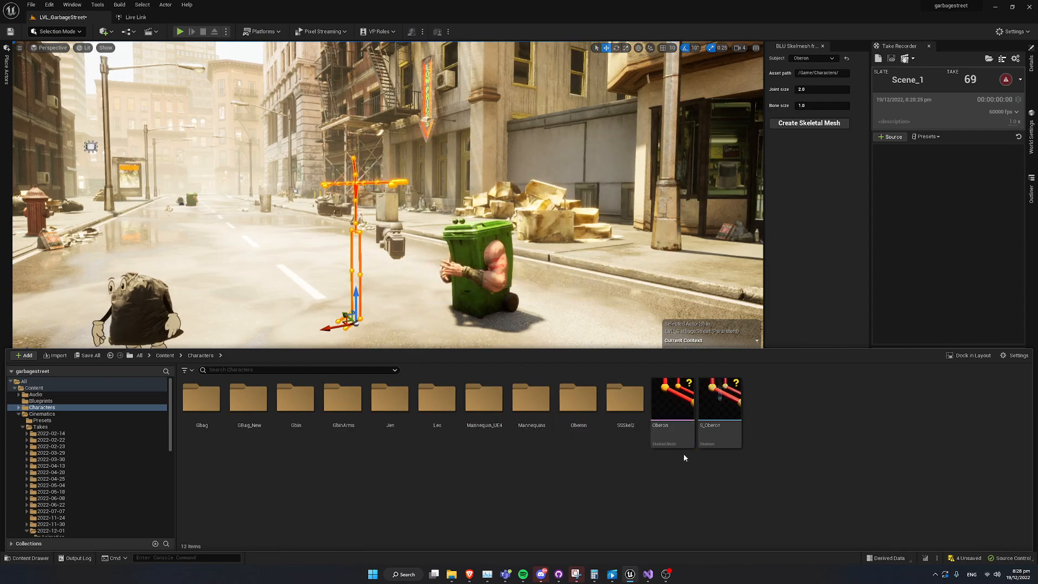
{"action": "left_click", "coordinate": [672, 398]}
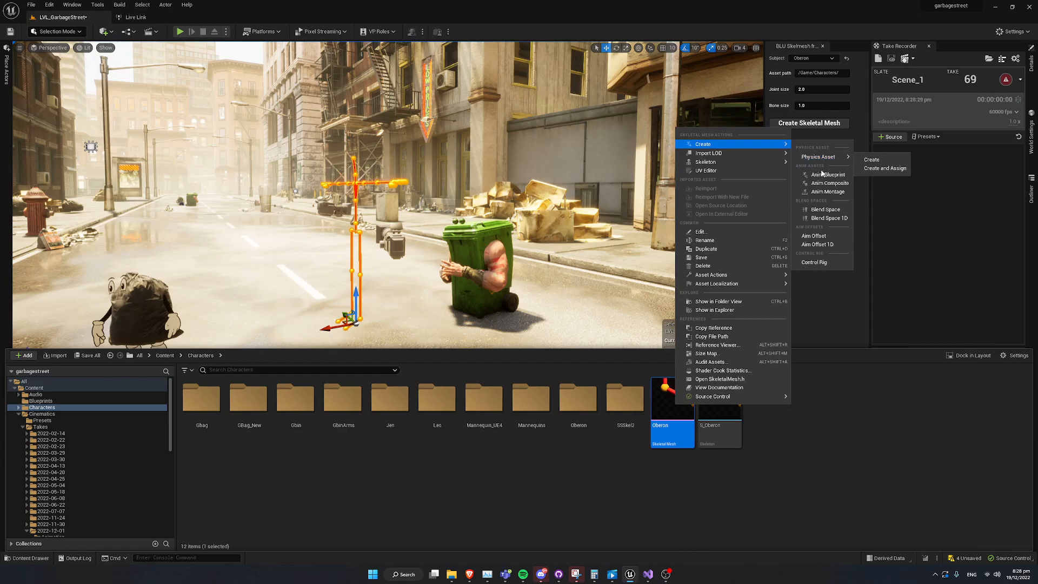
{"action": "mouse_move", "coordinate": [830, 174]}
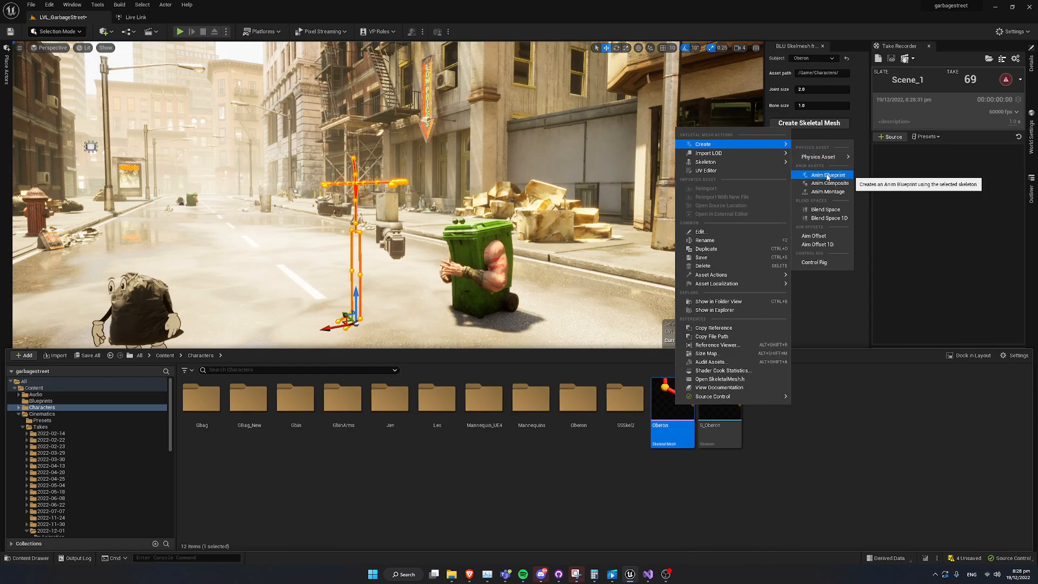
Step: Create Oberon_AnimBlueprint from the Oberon mesh and open it
{"action": "left_click", "coordinate": [830, 175]}
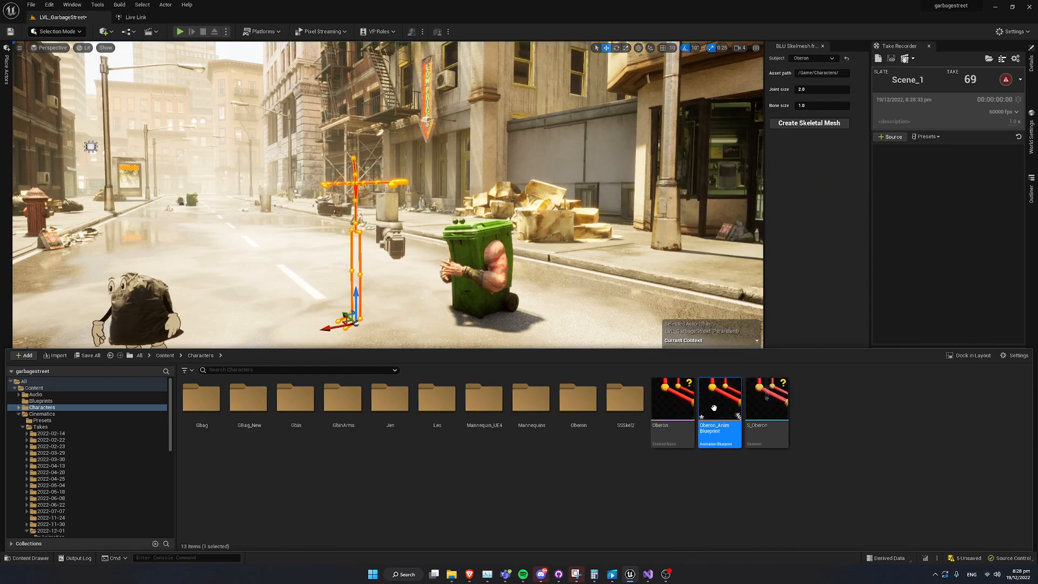
{"action": "mouse_move", "coordinate": [719, 401]}
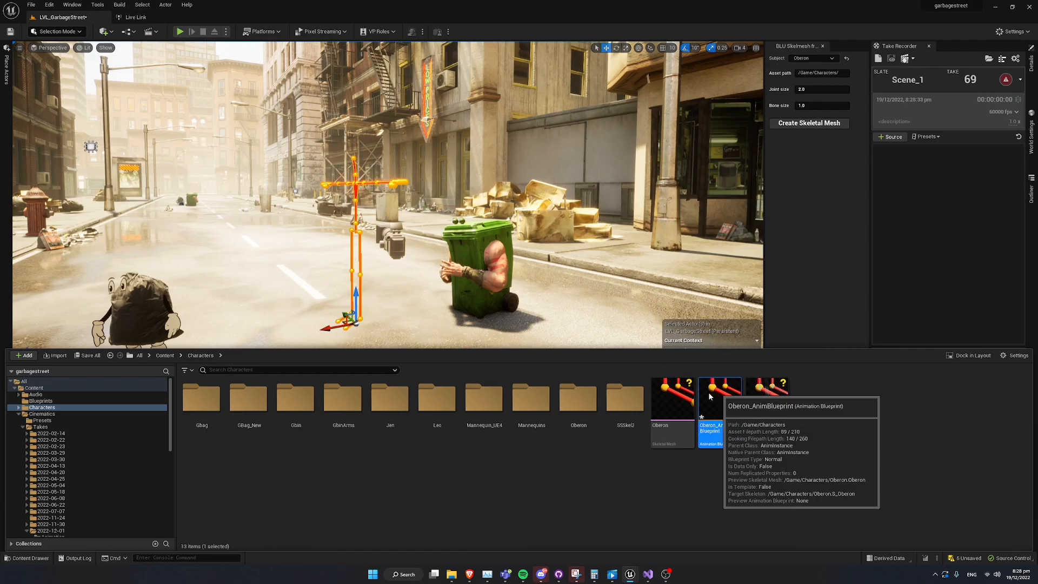
{"action": "double_click", "coordinate": [711, 397]}
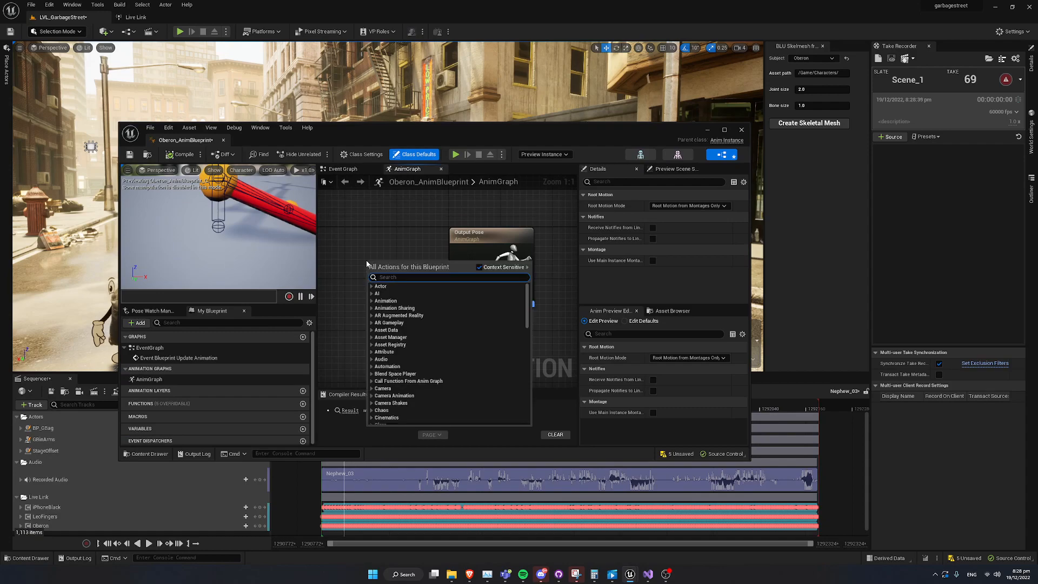
Step: Wire an Oberon Live Link Pose node into Output Pose, compile, and close
{"action": "type", "text": "live link"}
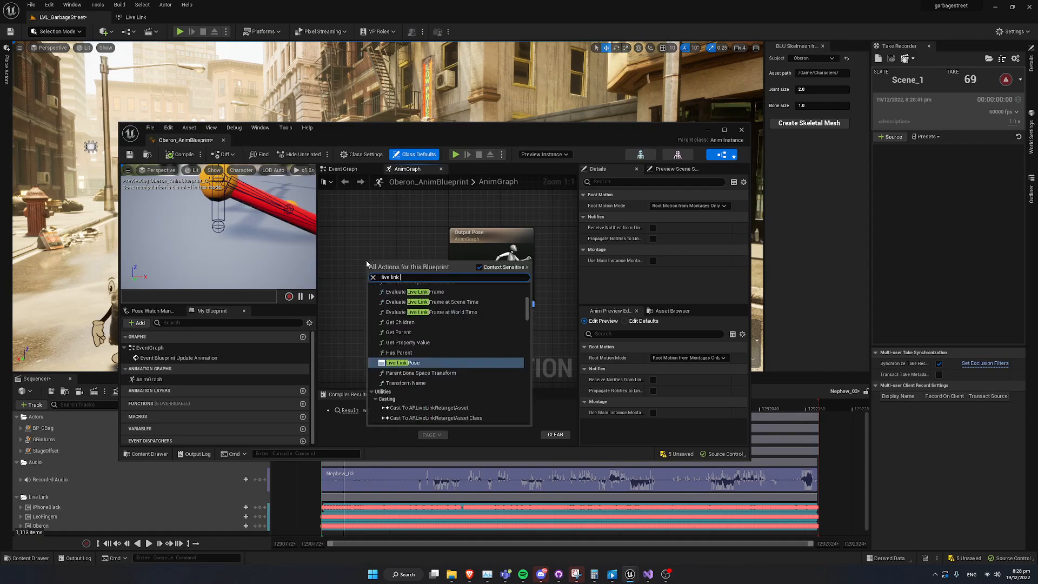
{"action": "left_click", "coordinate": [402, 362]}
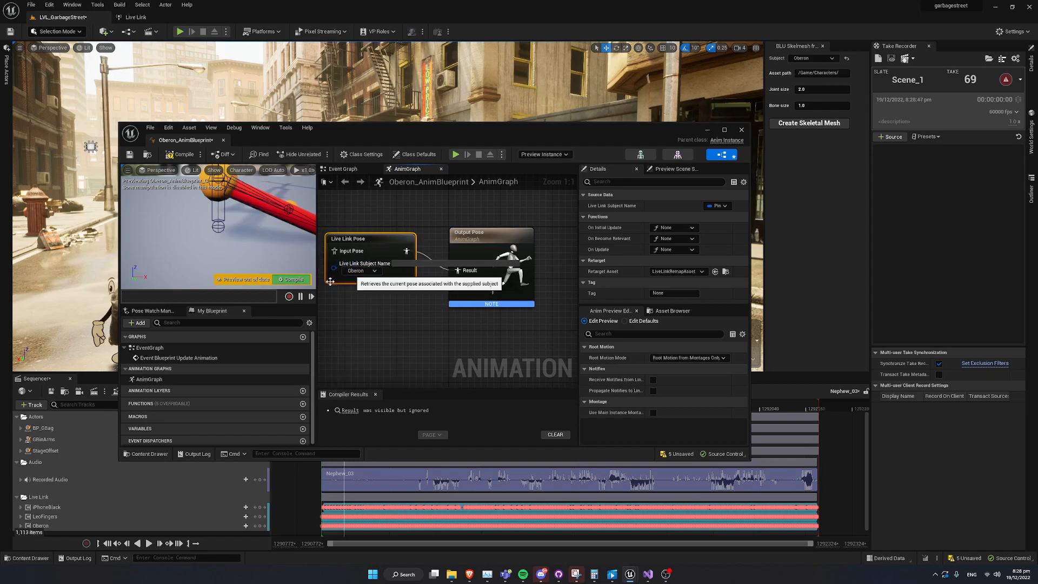
{"action": "left_click", "coordinate": [180, 154]}
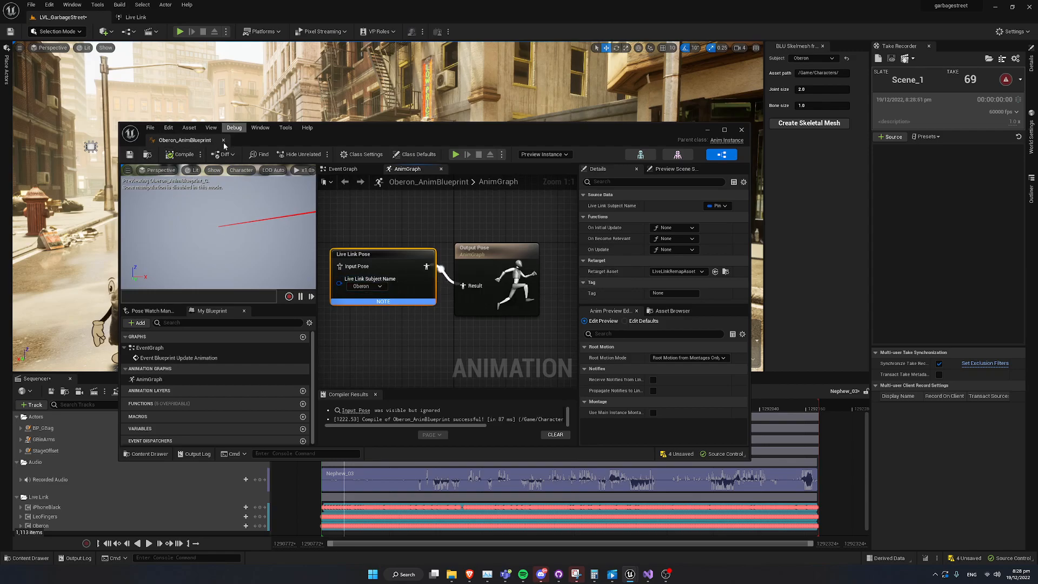
{"action": "left_click", "coordinate": [741, 129]}
{"action": "type", "text": "obe"}
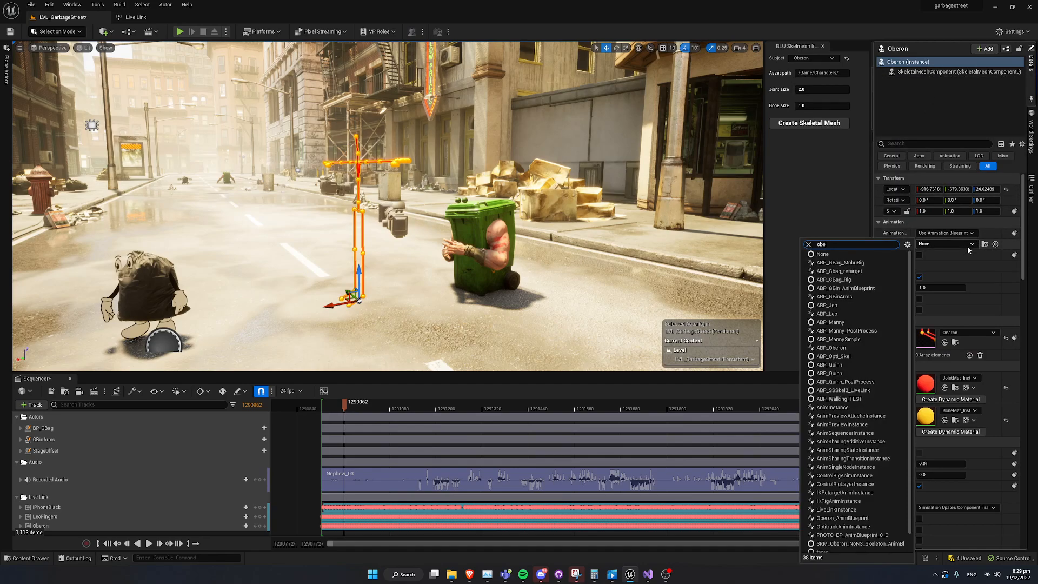
Step: Set Anim Class to Oberon_AnimBlueprint and add a Live Link component
{"action": "left_click", "coordinate": [843, 518]}
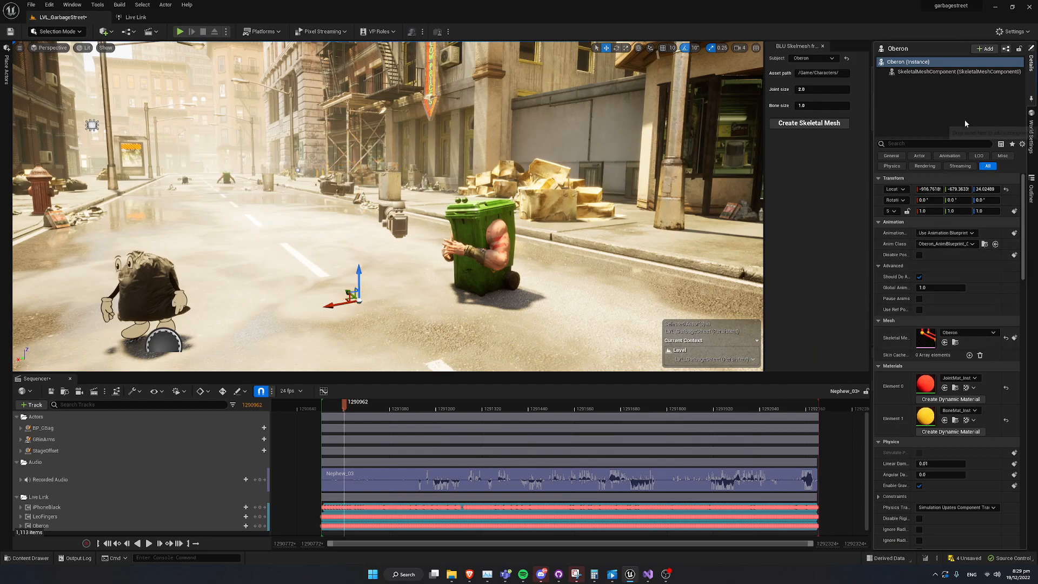
{"action": "left_click", "coordinate": [985, 48]}
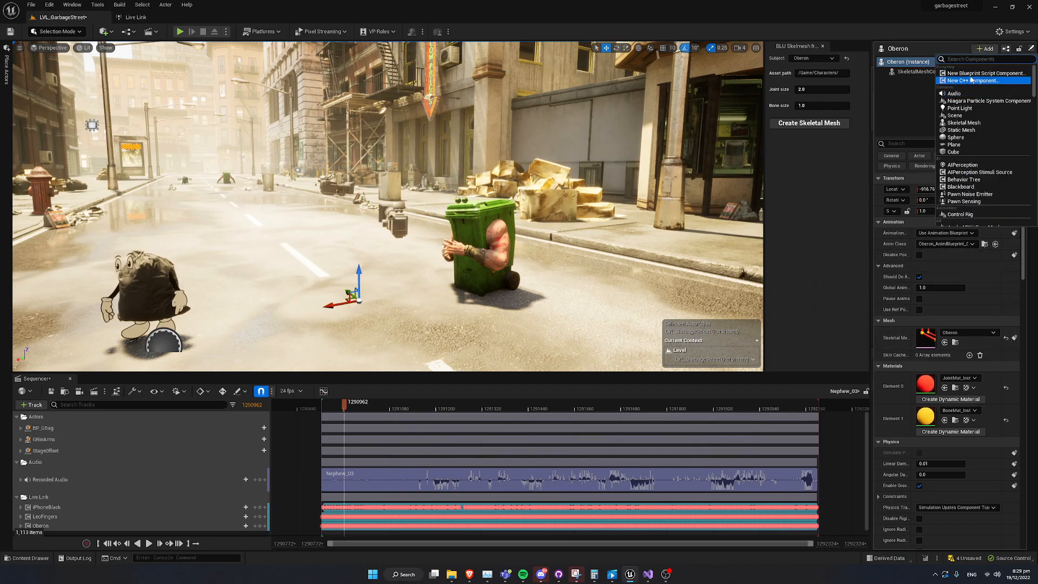
{"action": "type", "text": "live link"}
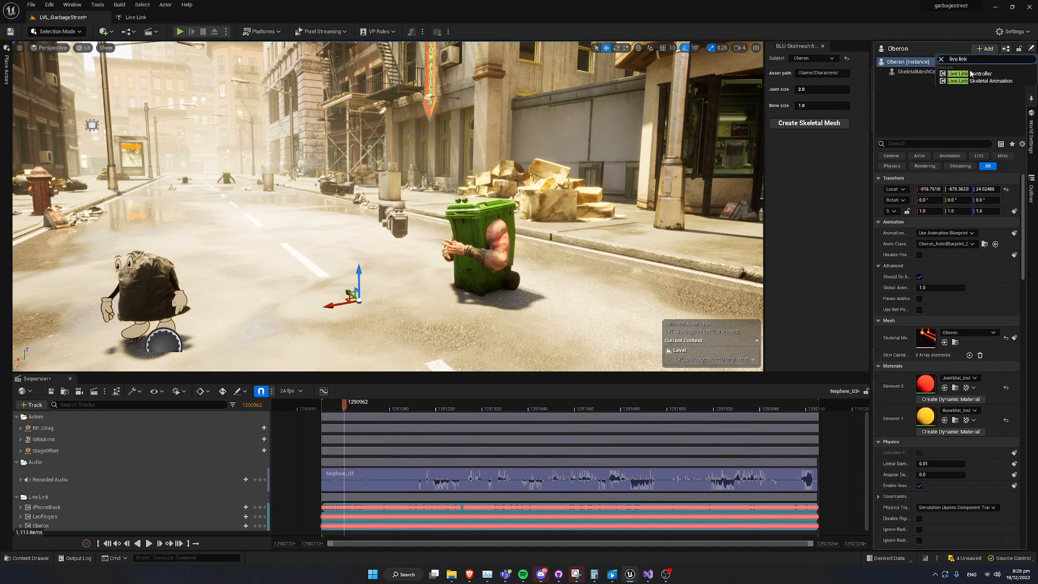
{"action": "left_click", "coordinate": [982, 74]}
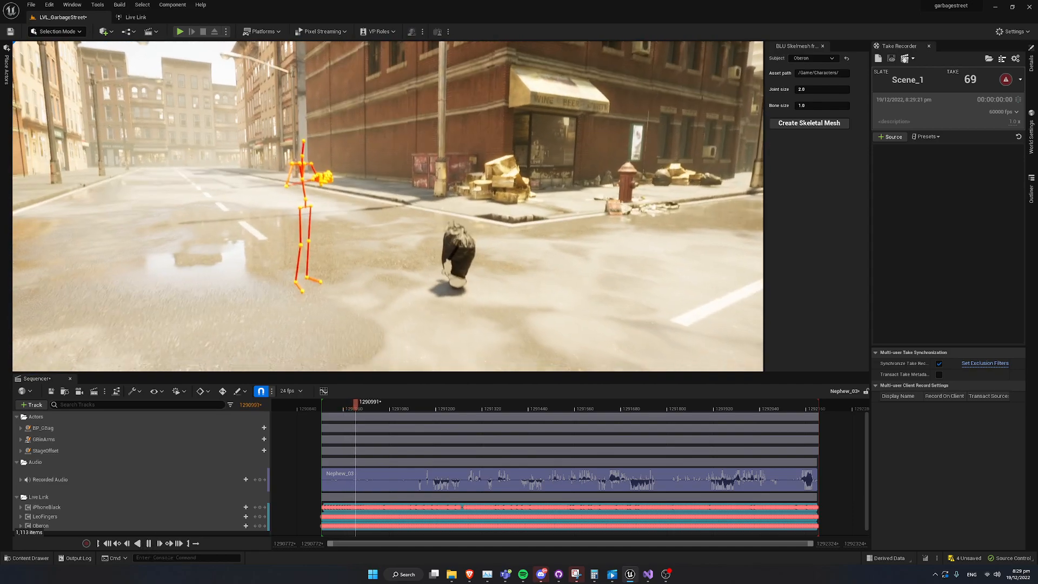
Step: Select the Recorded Audio track in the Take Recorder's Sequencer
{"action": "left_click", "coordinate": [80, 479]}
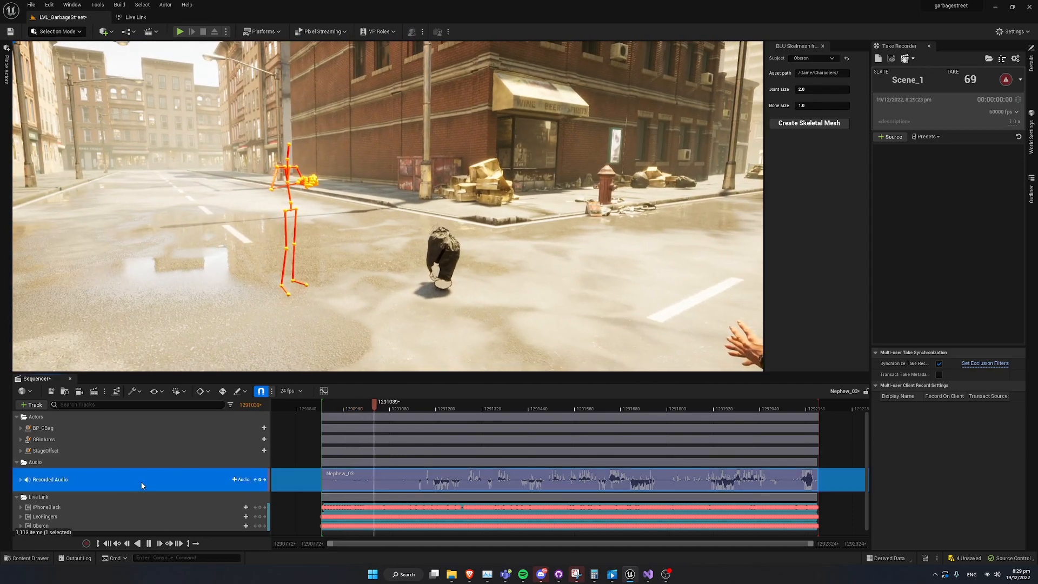